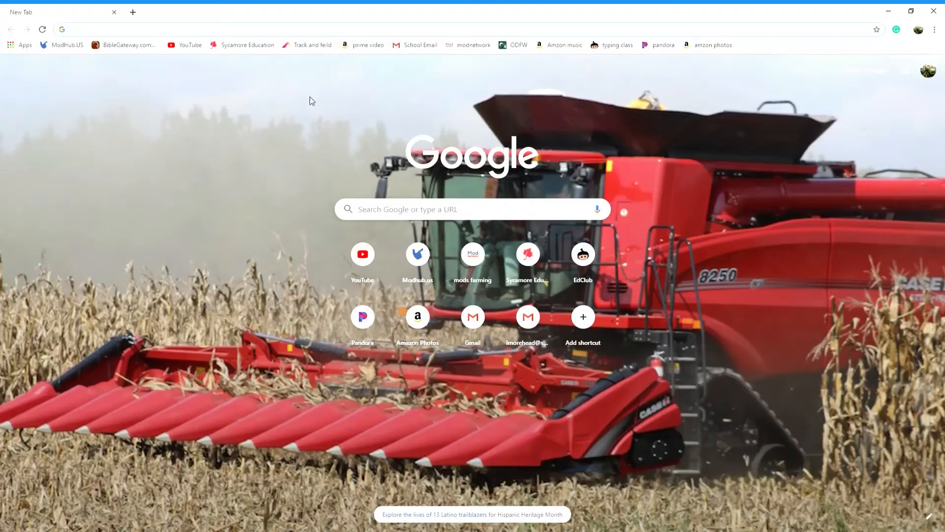
pyautogui.moveTo(267, 405)
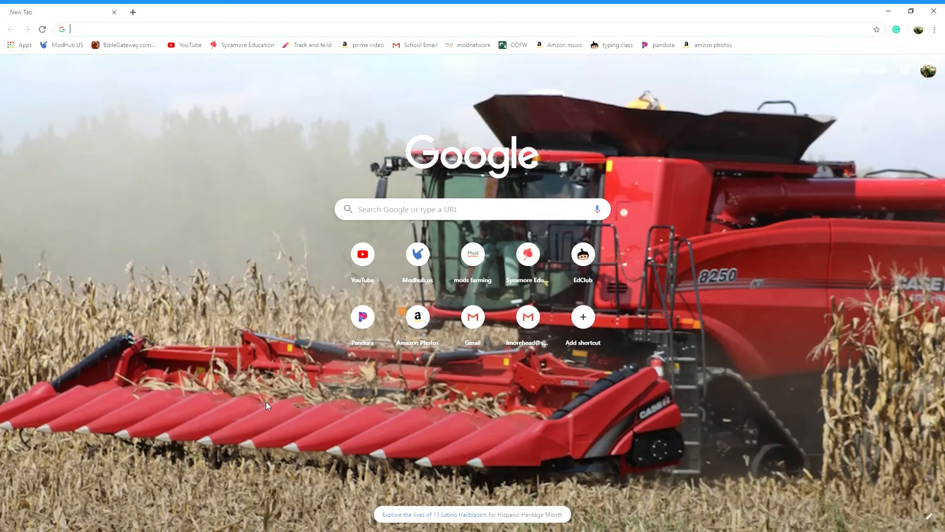
pyautogui.moveTo(134, 412)
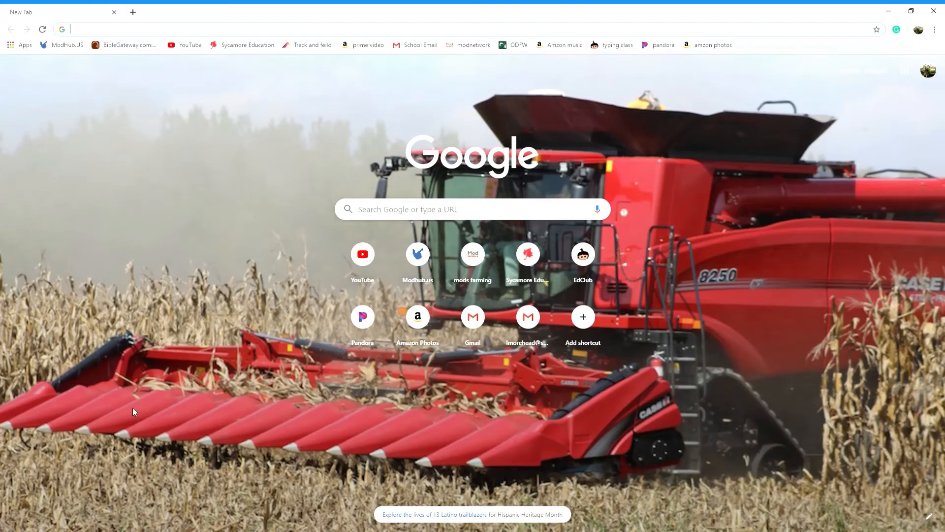
pyautogui.moveTo(545, 70)
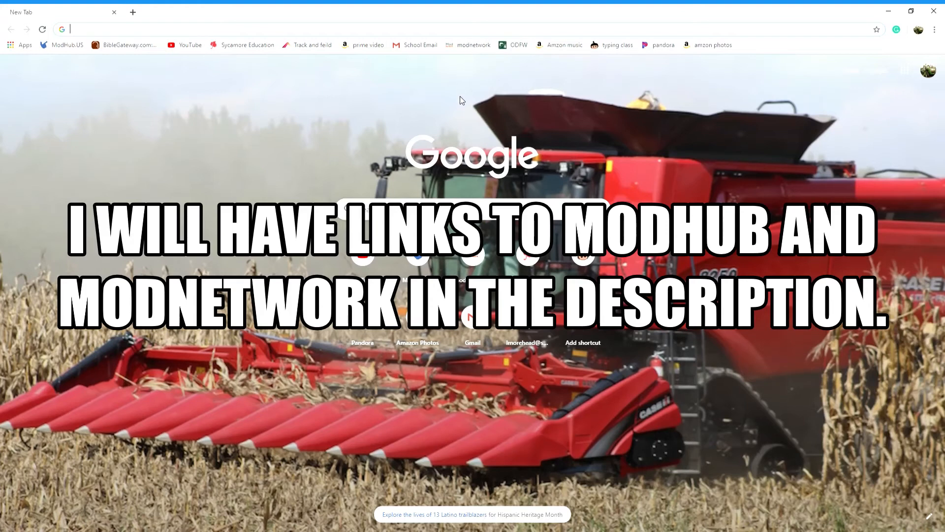
pyautogui.moveTo(85, 56)
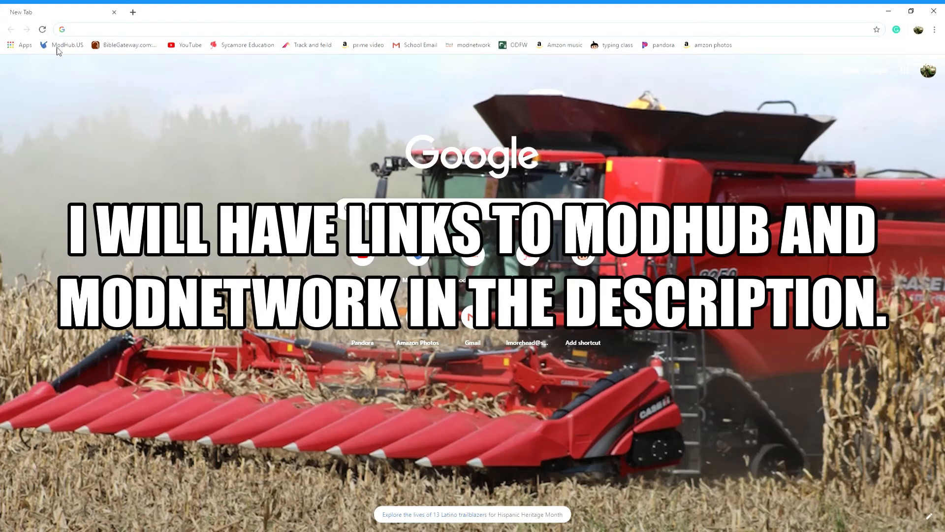
pyautogui.moveTo(65, 106)
pyautogui.write('modhub')
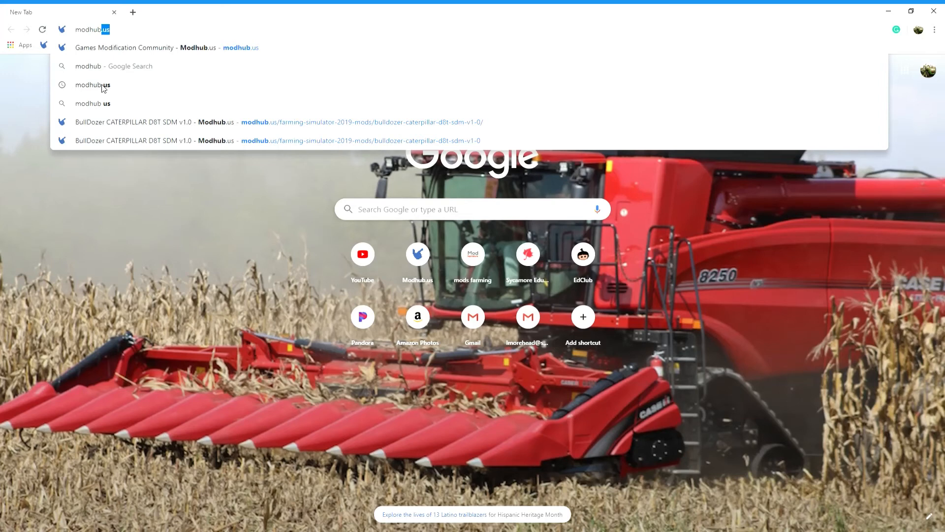
pyautogui.moveTo(108, 48)
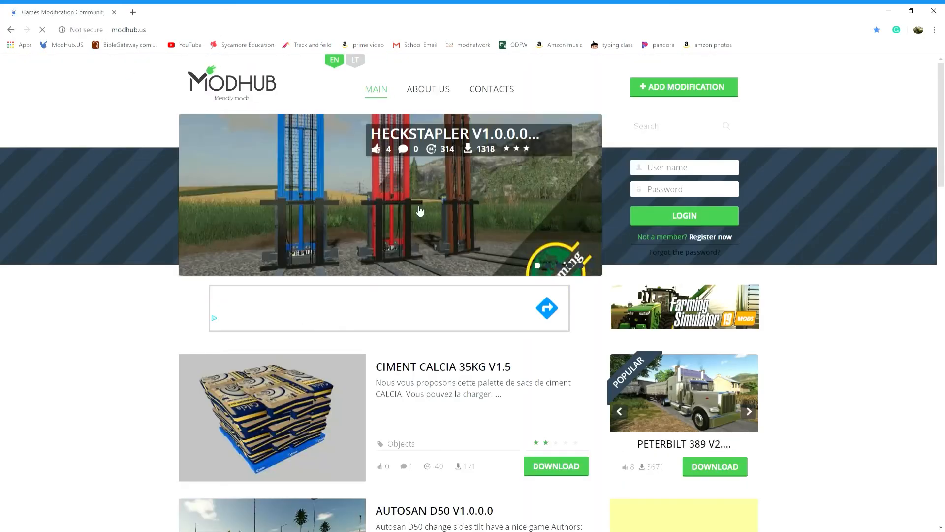
pyautogui.scroll(-3)
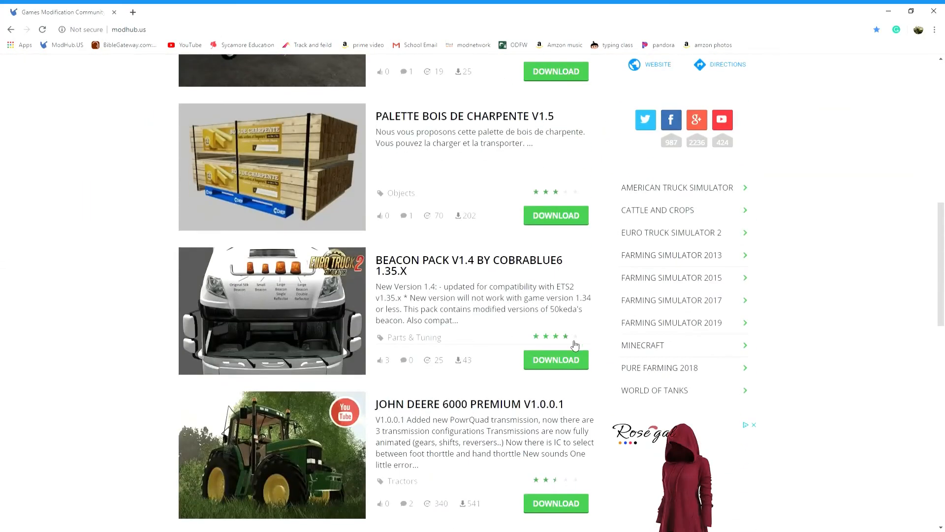
pyautogui.moveTo(685, 374)
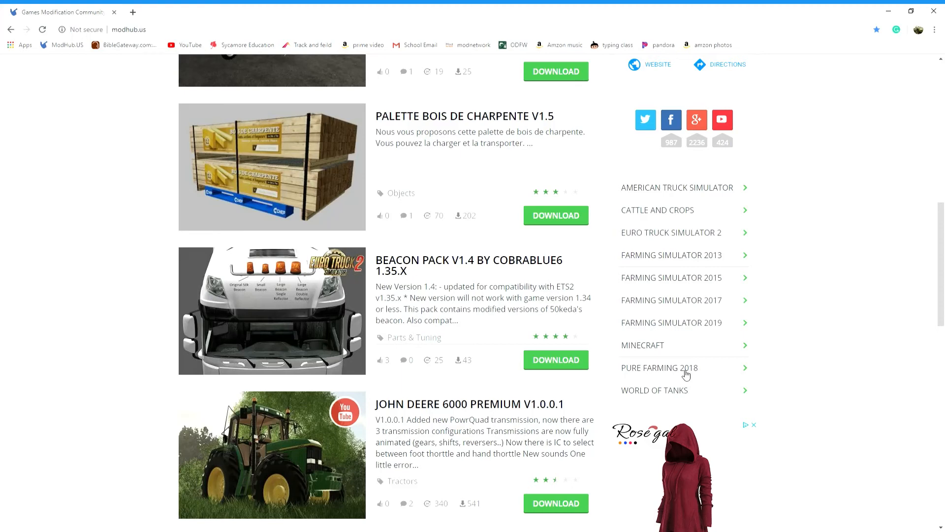
pyautogui.moveTo(689, 324)
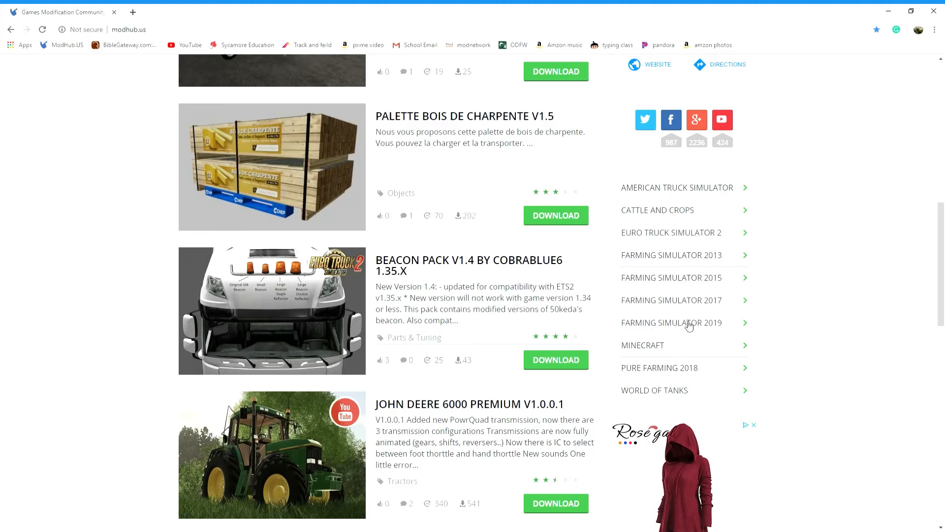
pyautogui.moveTo(685, 298)
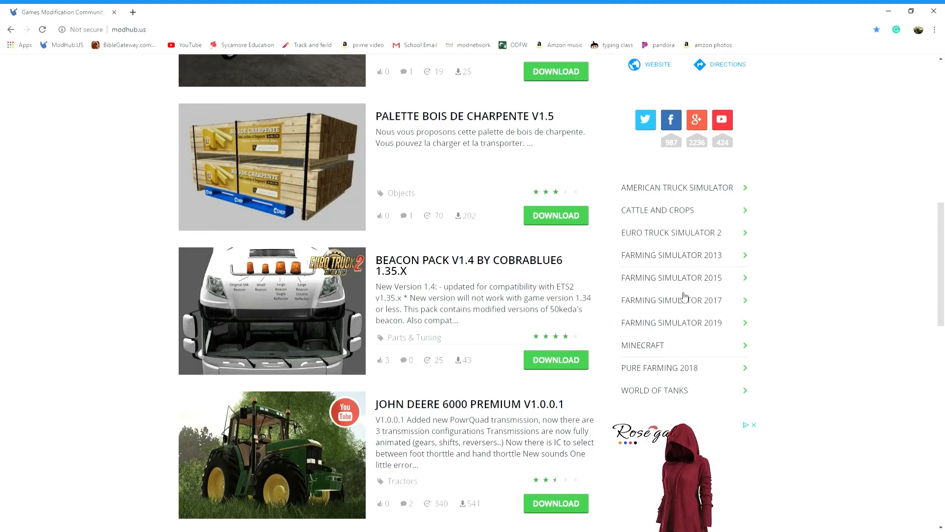
pyautogui.moveTo(650, 228)
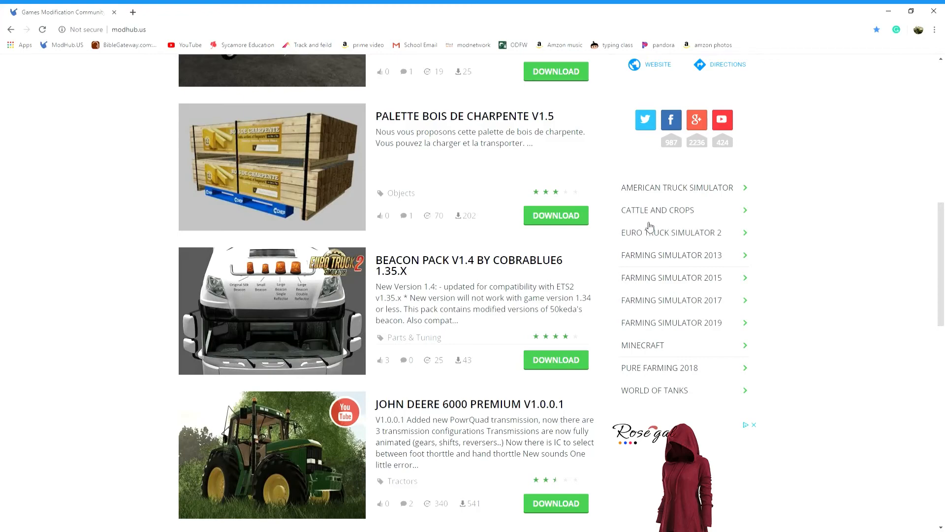
pyautogui.scroll(-3)
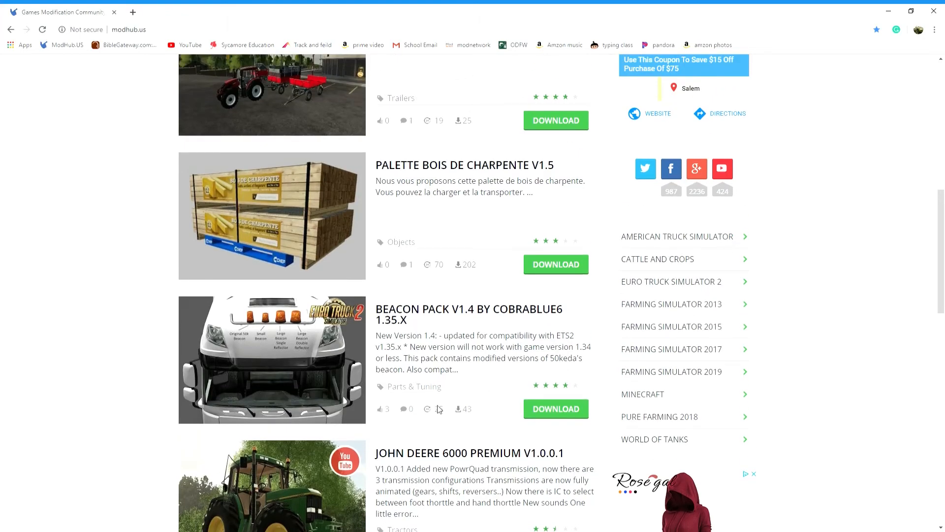
pyautogui.scroll(3)
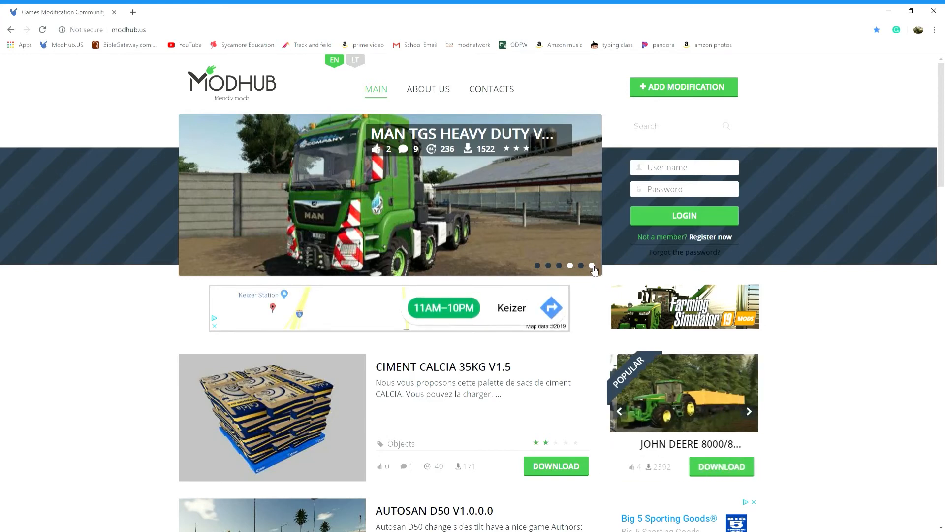
# Step: Cycle the featured slides and Popular carousel, then open the Bulldozer Caterpillar D8T mod page
pyautogui.click(591, 266)
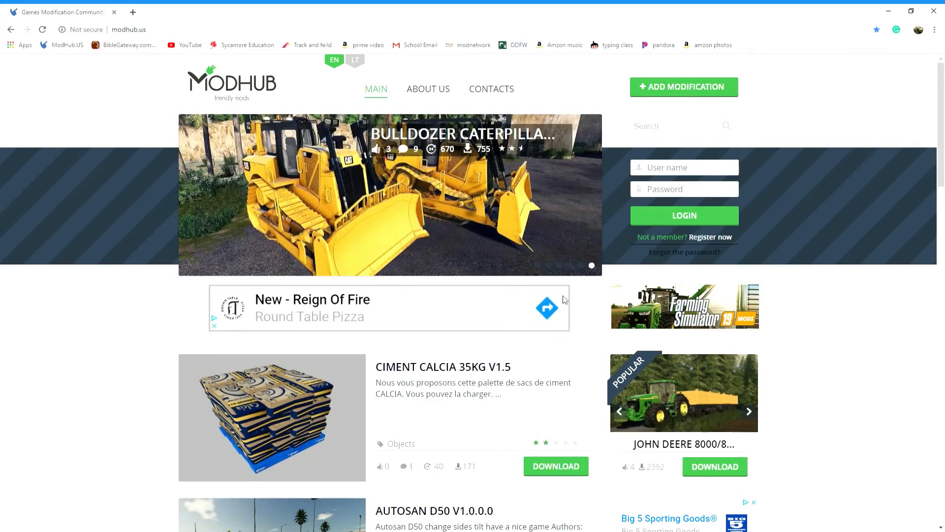
pyautogui.click(591, 265)
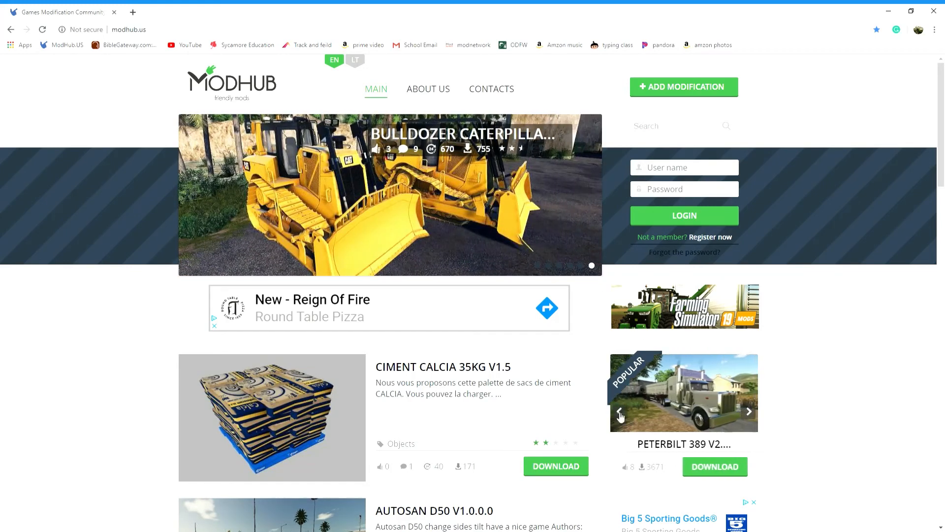
pyautogui.click(749, 411)
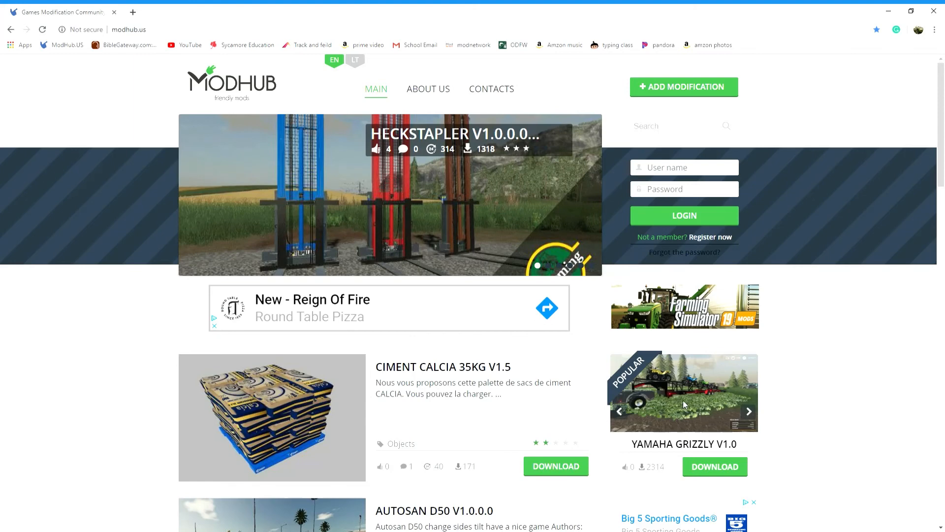
pyautogui.moveTo(701, 410)
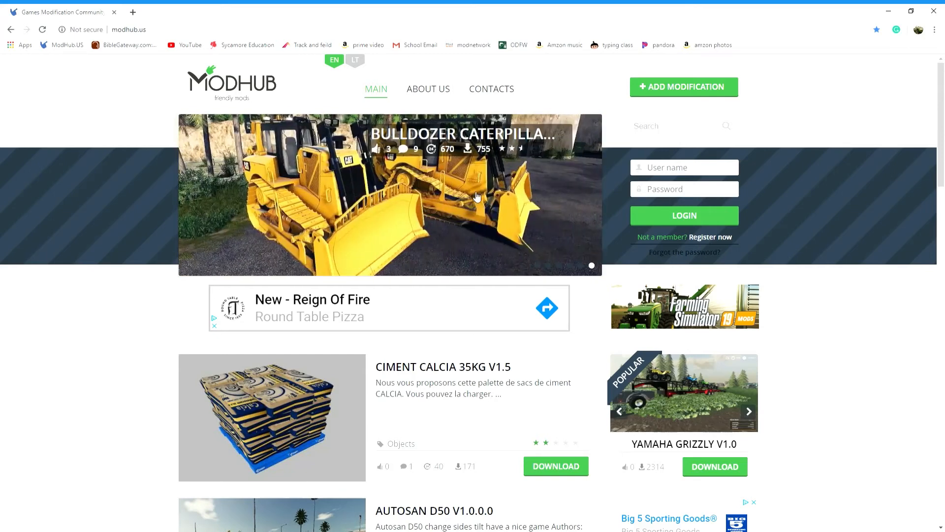
pyautogui.click(390, 193)
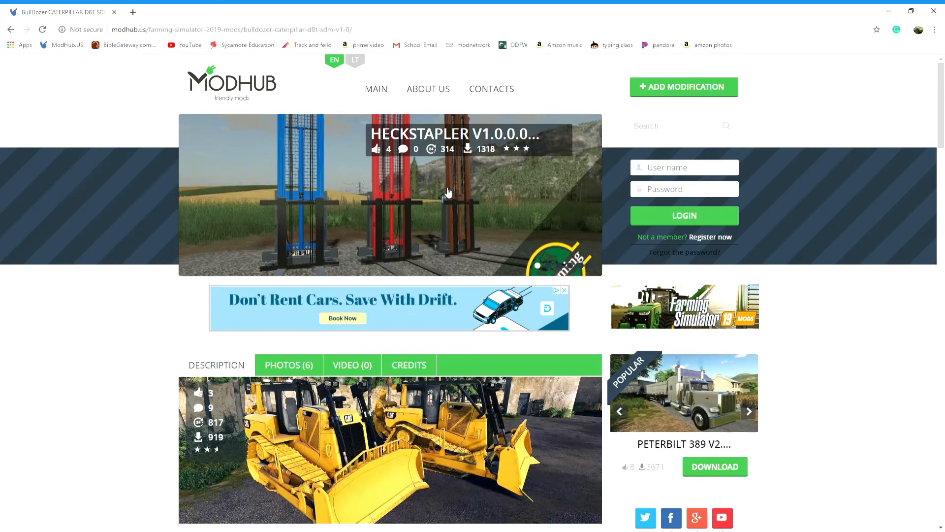
pyautogui.scroll(-3)
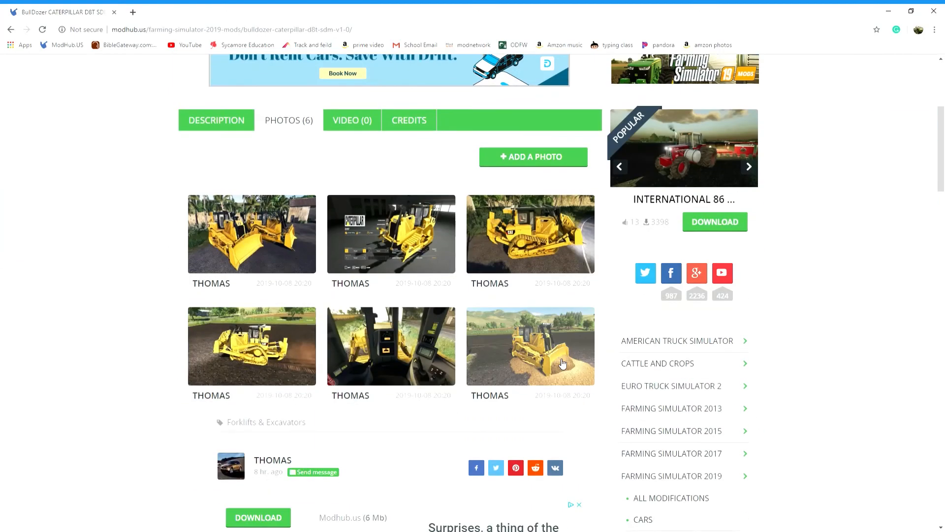
pyautogui.click(352, 120)
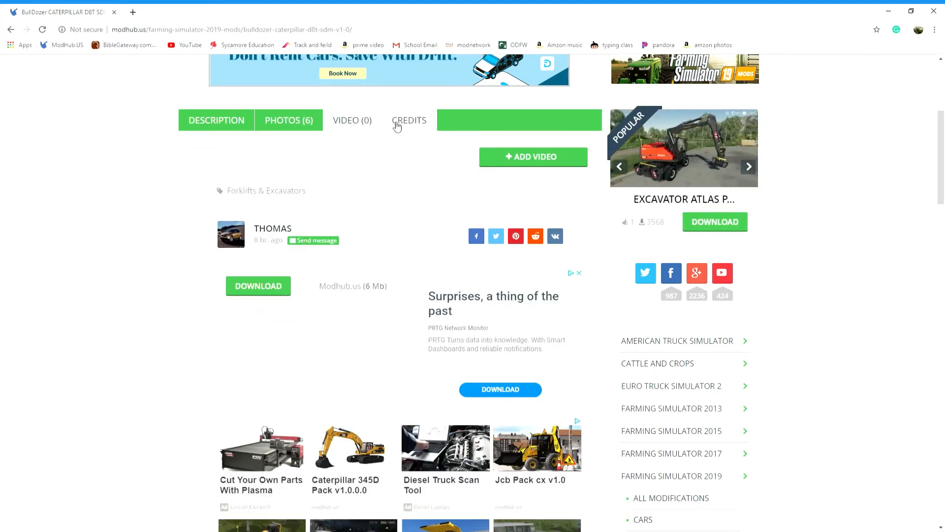
pyautogui.click(216, 120)
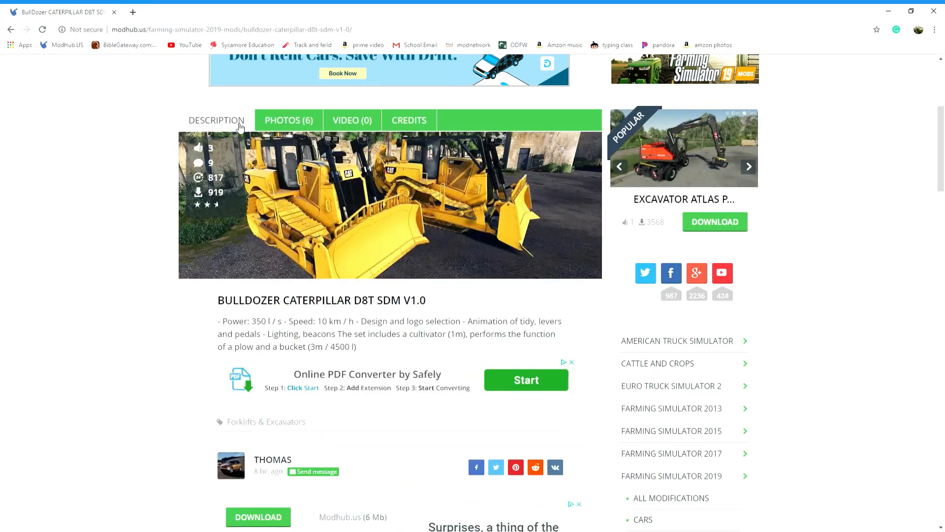
pyautogui.scroll(-3)
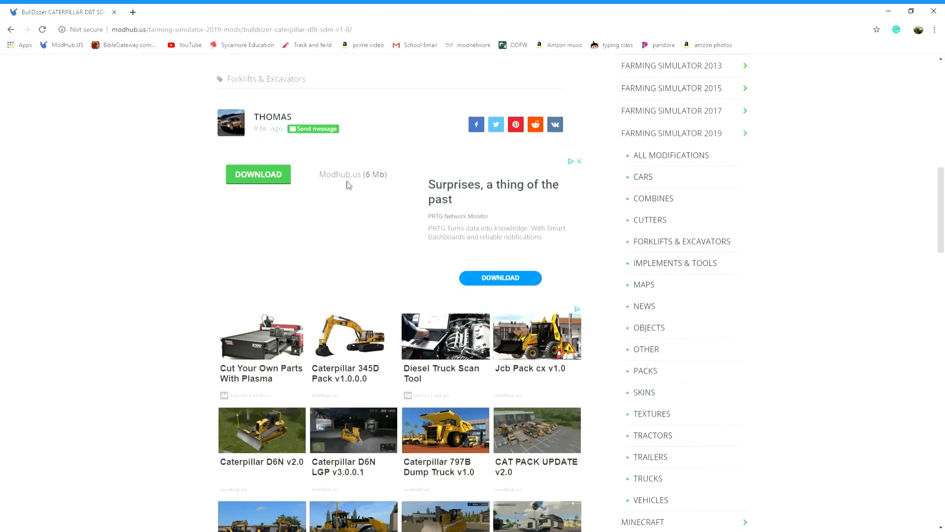
pyautogui.moveTo(285, 289)
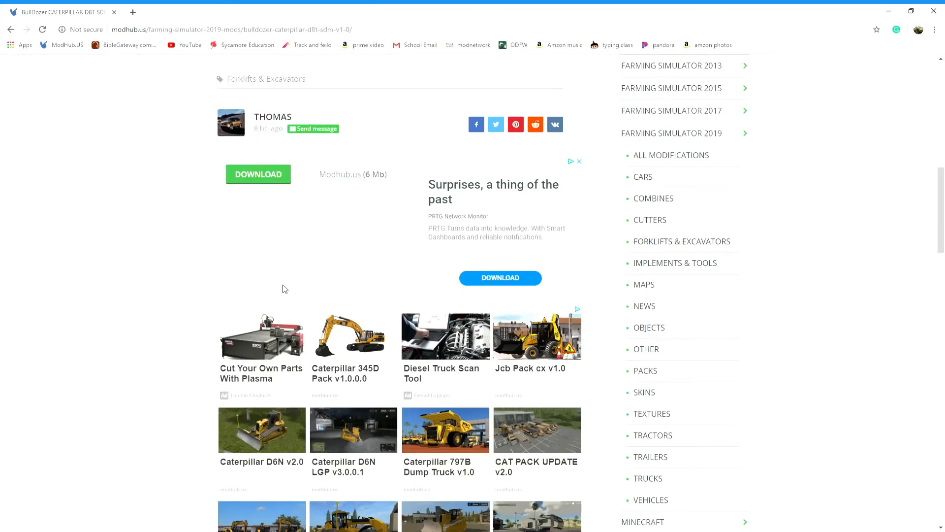
pyautogui.moveTo(304, 220)
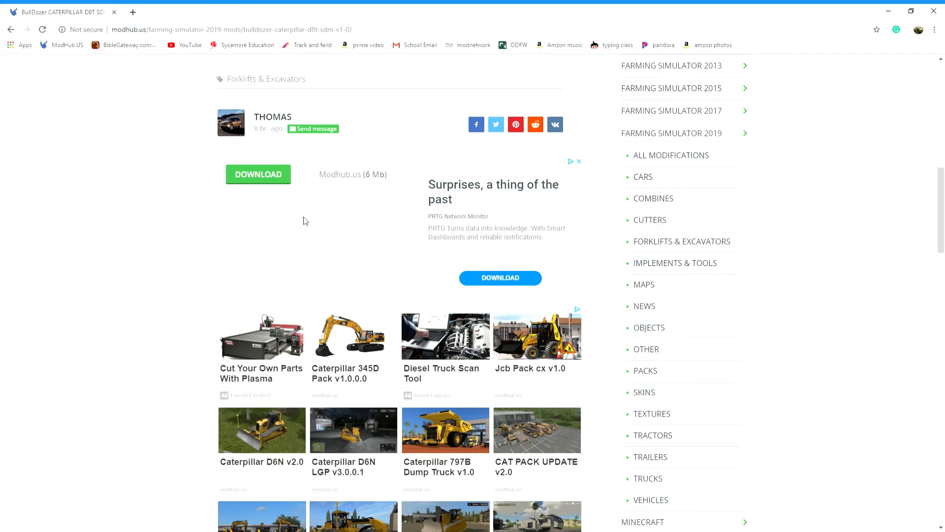
pyautogui.moveTo(248, 208)
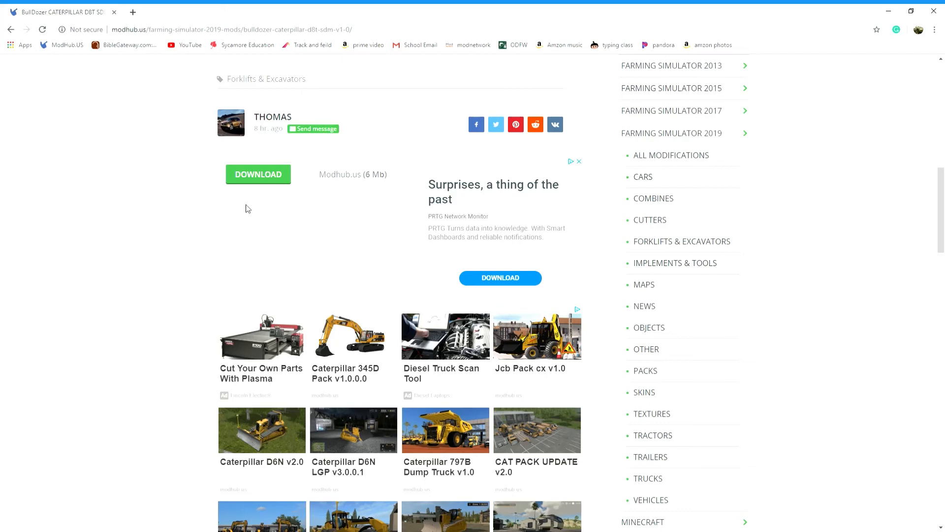
pyautogui.moveTo(304, 231)
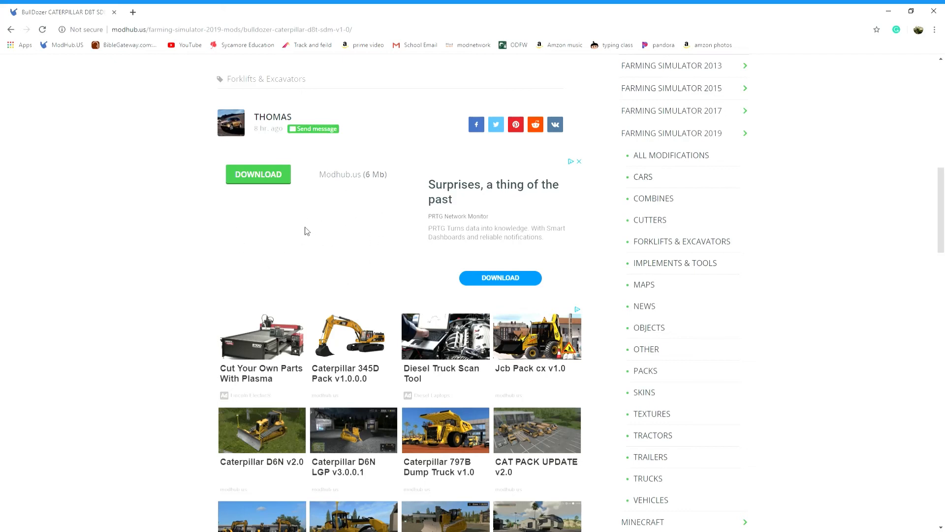
pyautogui.moveTo(287, 189)
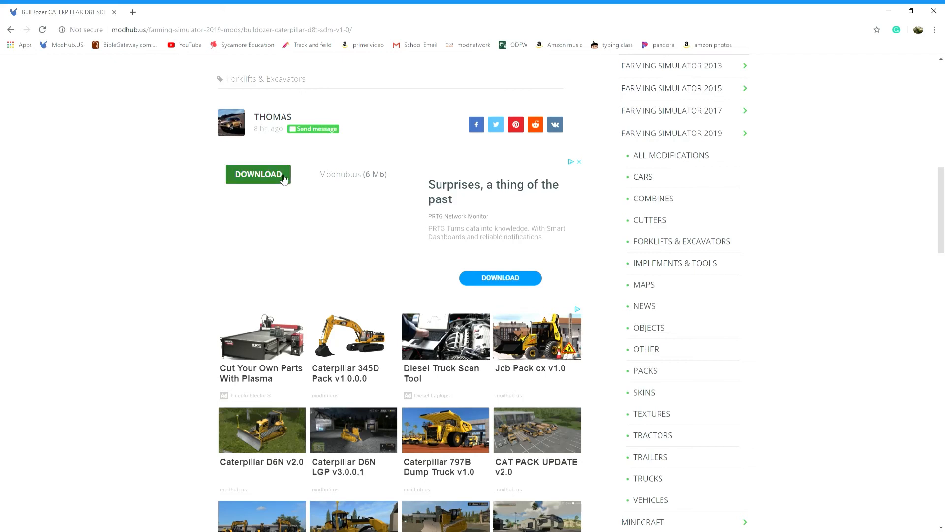
pyautogui.click(258, 174)
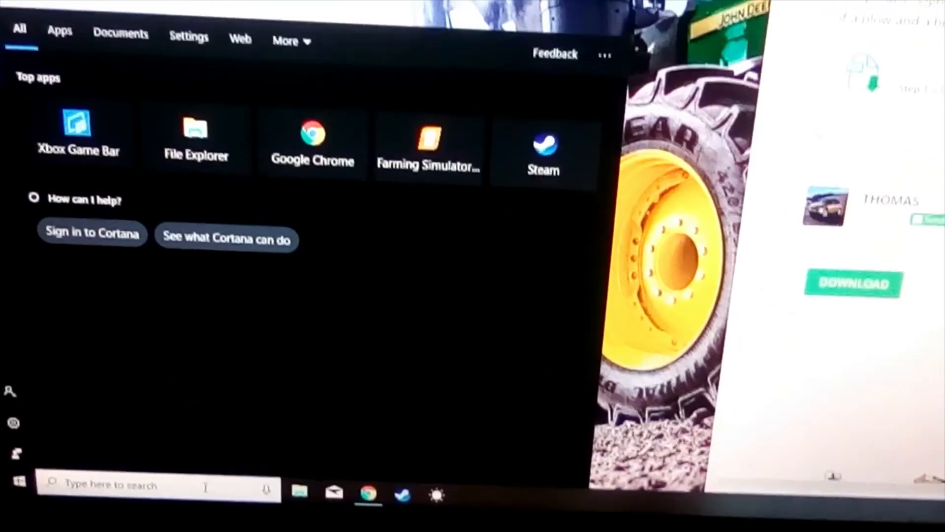
# Step: Search Windows for "my" to find the My Games folder
pyautogui.write('my')
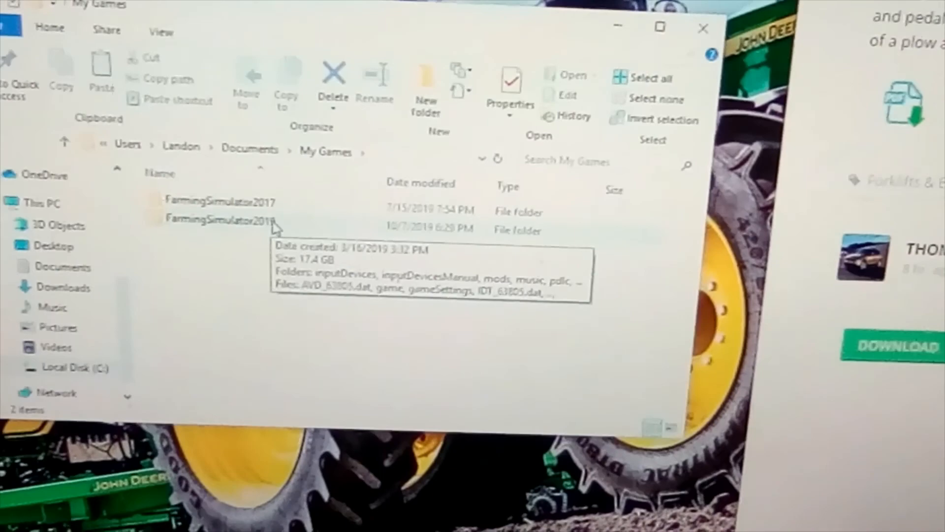
# Step: Open FarmingSimulator2019 > mods and scroll to the end of the mod files
pyautogui.click(253, 209)
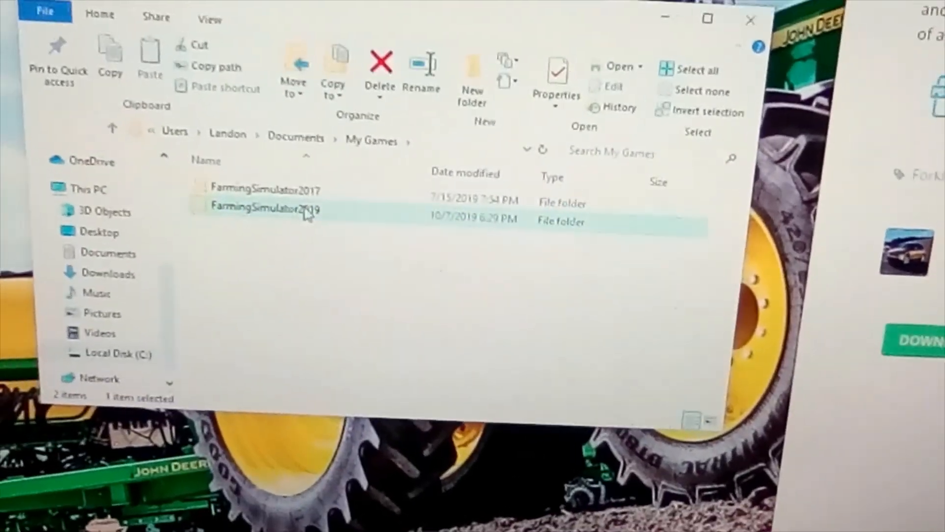
pyautogui.doubleClick(265, 210)
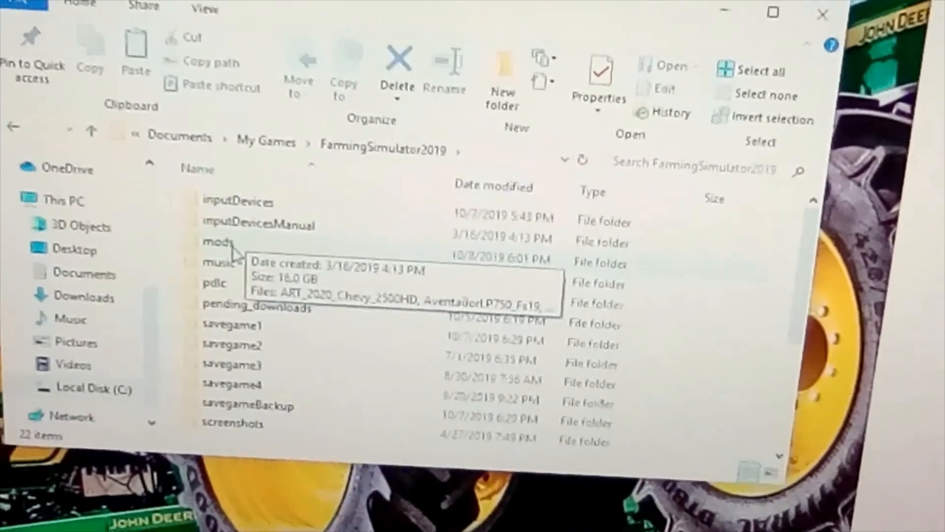
pyautogui.doubleClick(217, 242)
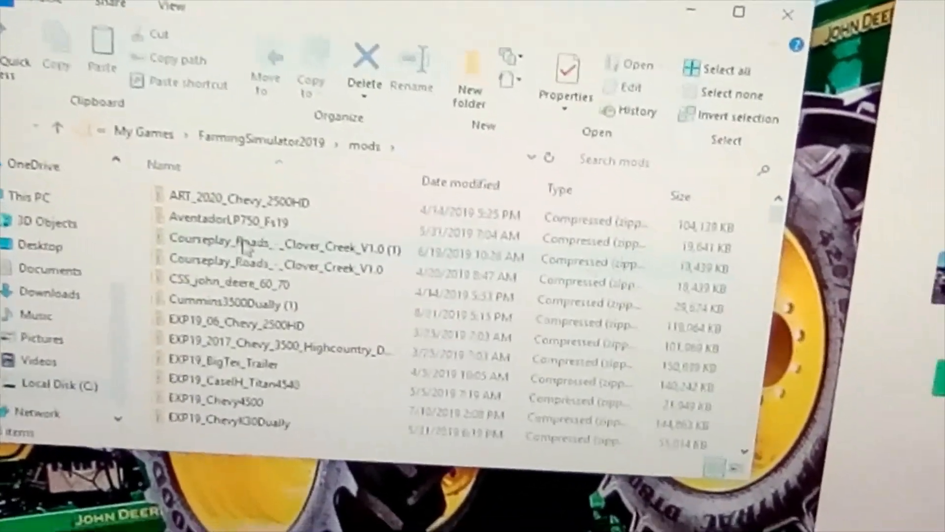
pyautogui.scroll(-3)
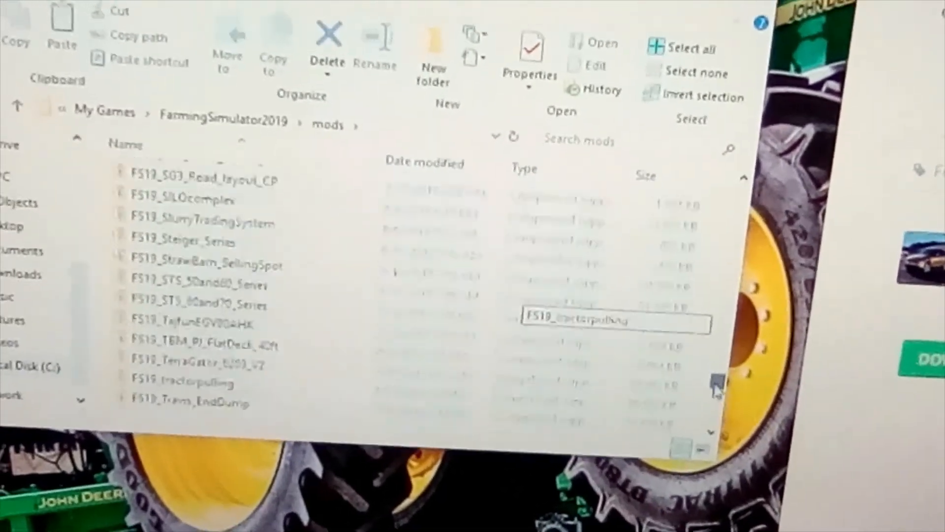
pyautogui.scroll(-3)
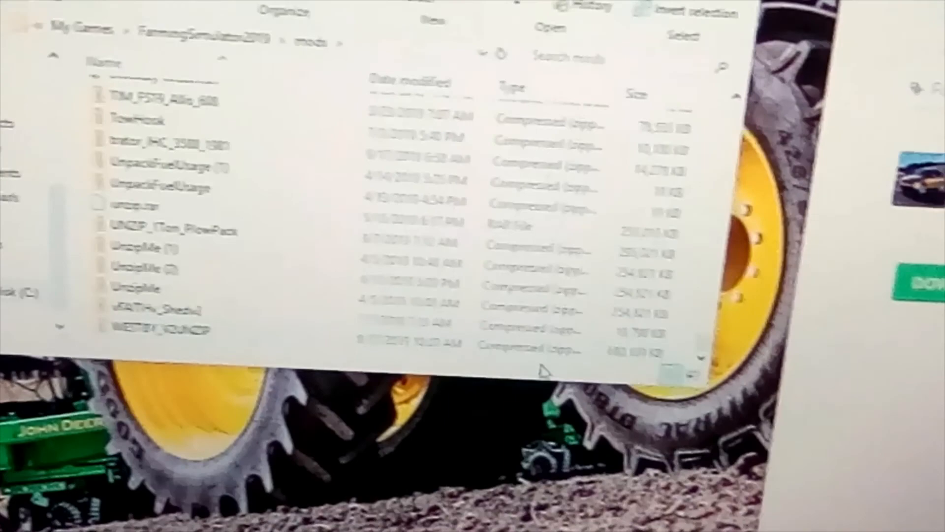